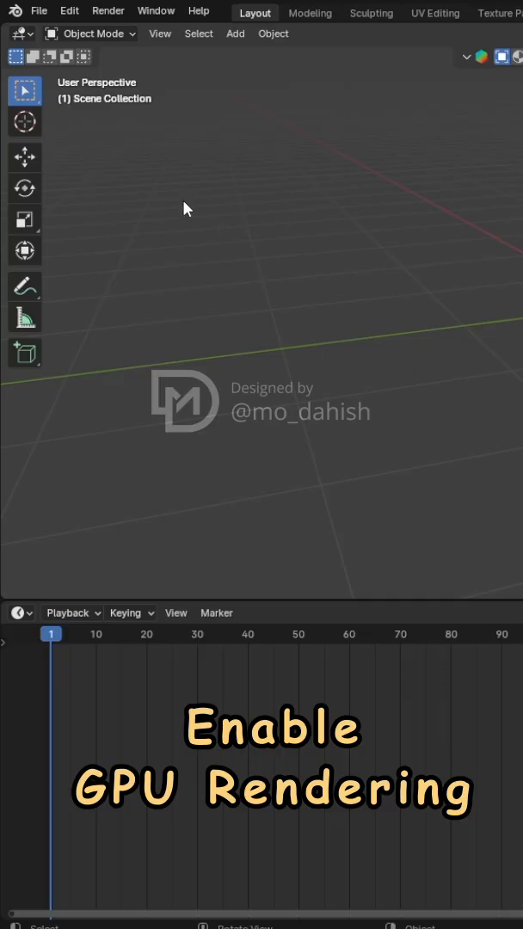
# Open the Edit menu to reach Blender's Preferences.
pyautogui.click(68, 11)
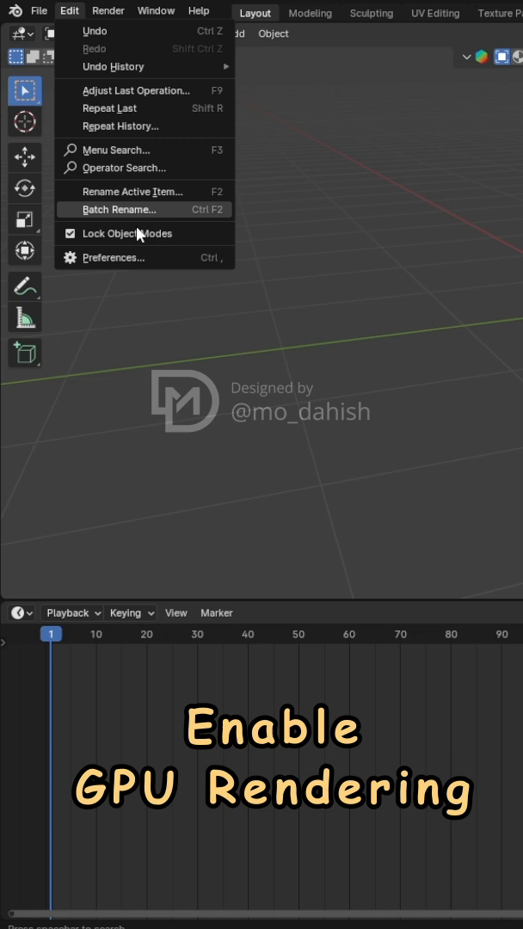
# In Preferences > System, set Cycles to OptiX with the NVIDIA GPU enabled.
pyautogui.click(112, 257)
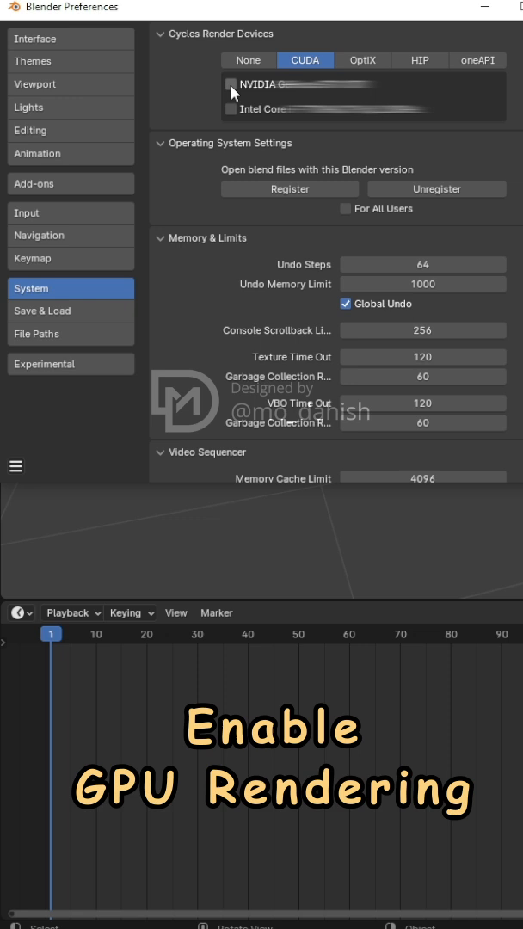
pyautogui.click(230, 84)
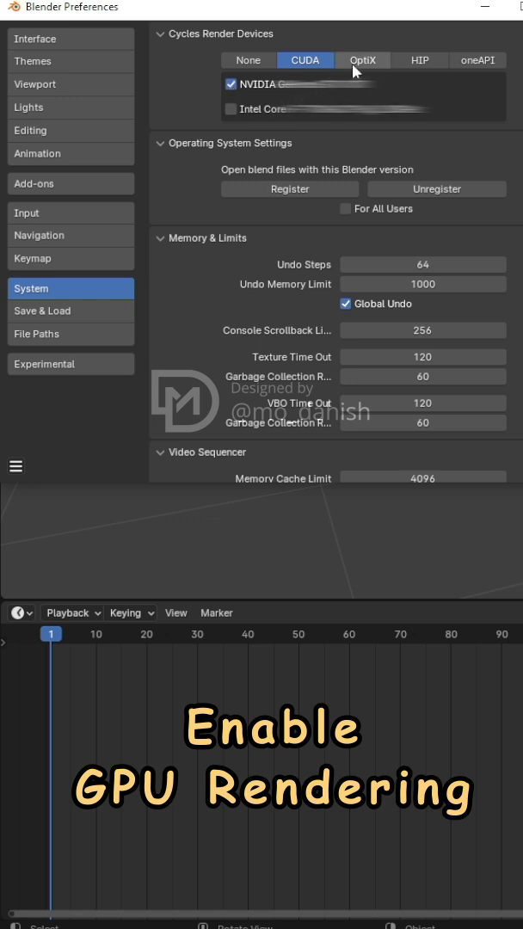
pyautogui.click(363, 61)
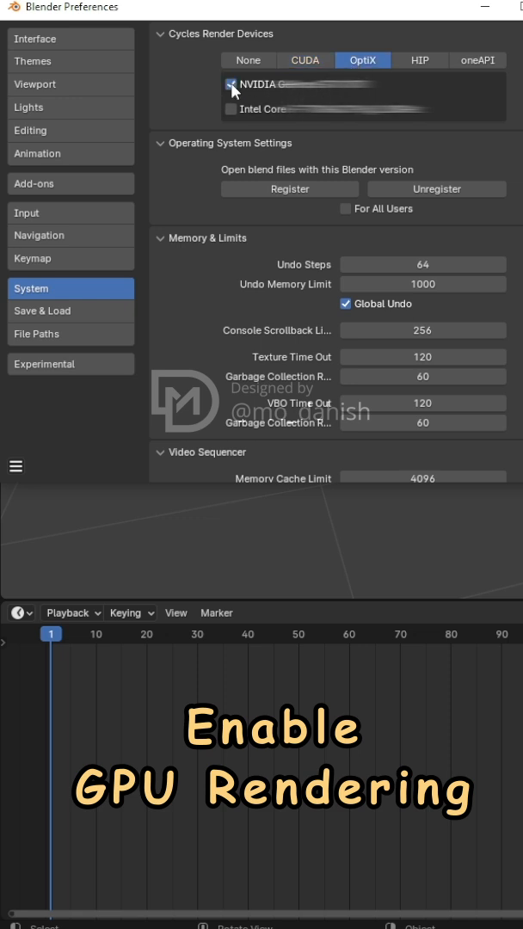
pyautogui.click(304, 59)
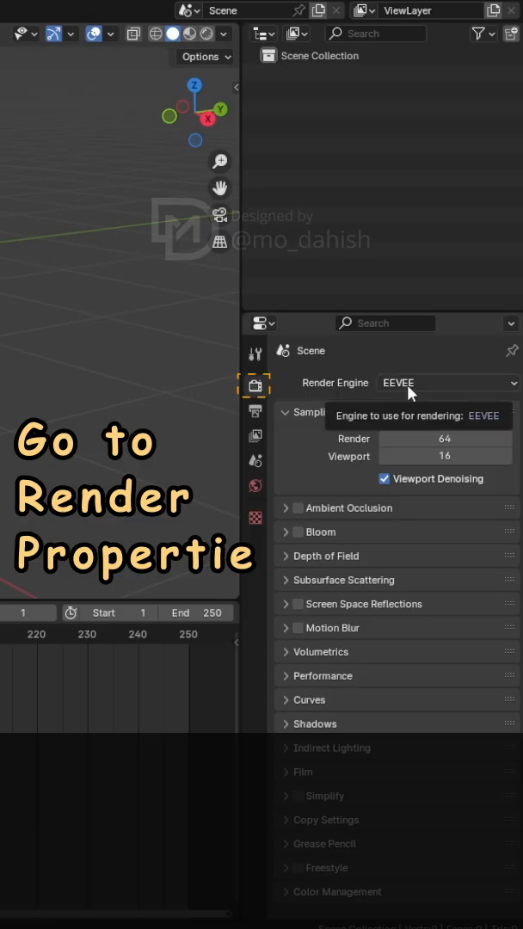
# Switch the render engine to Cycles with the Experimental feature set and GPU Compute.
pyautogui.click(445, 382)
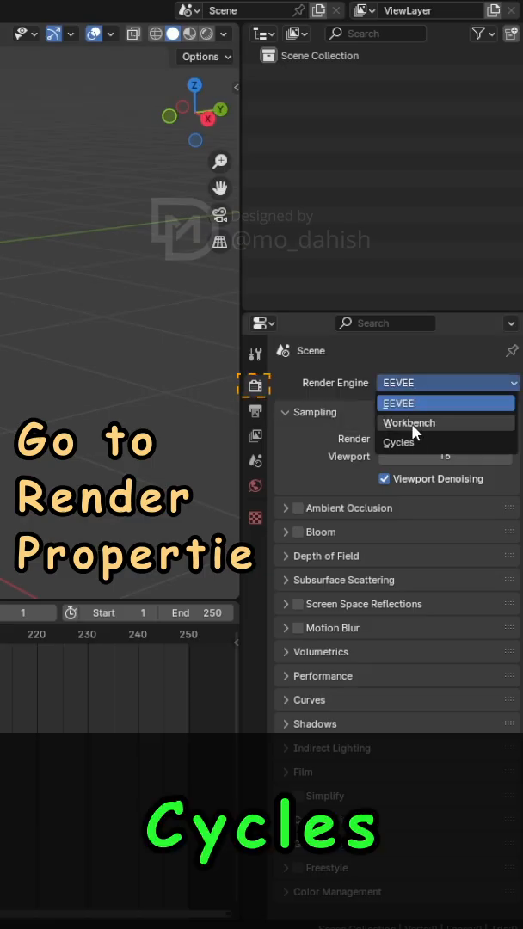
pyautogui.click(399, 442)
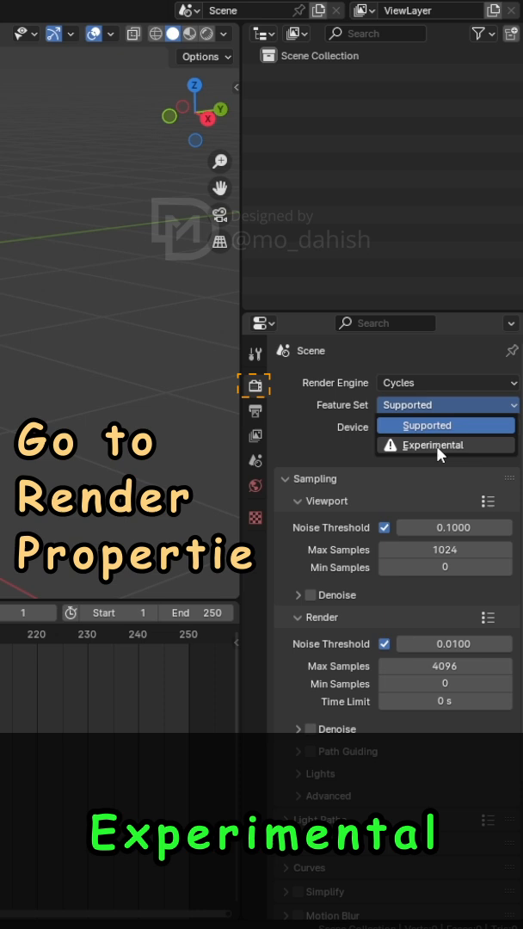
pyautogui.click(445, 444)
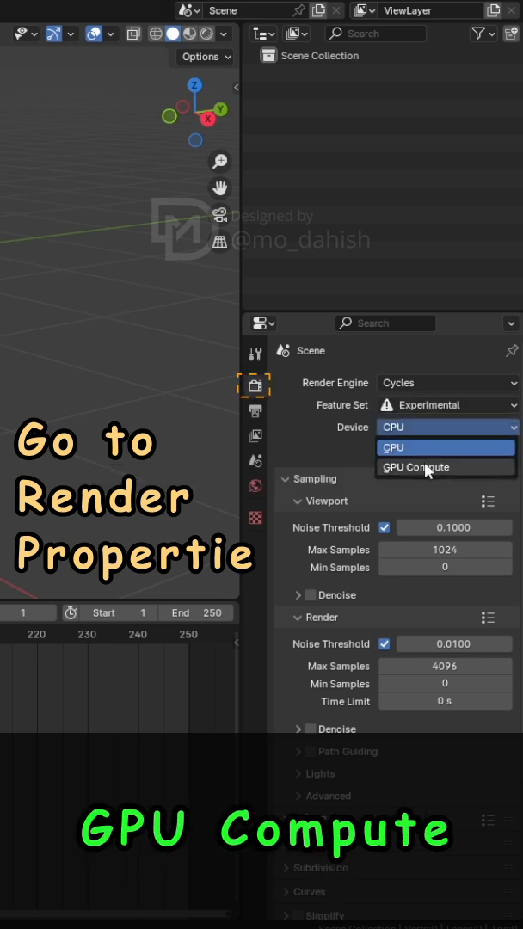
pyautogui.click(416, 467)
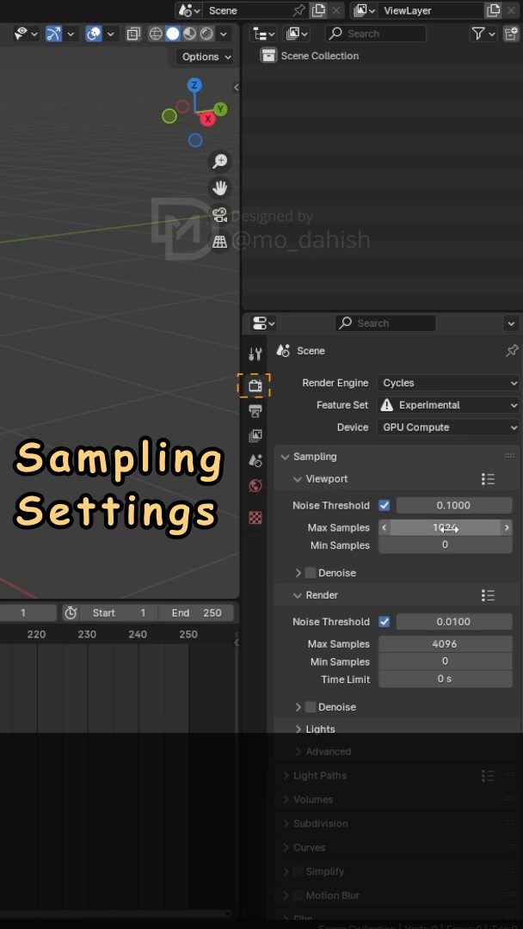
# Set viewport samples 128, noise threshold 0.01, render samples 512, and enable OptiX denoising.
pyautogui.write('128')
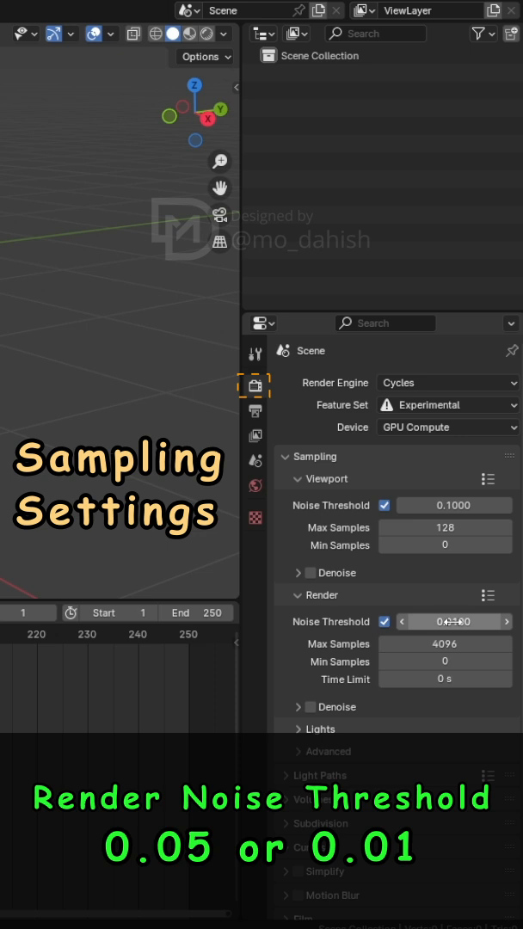
pyautogui.write('0.01')
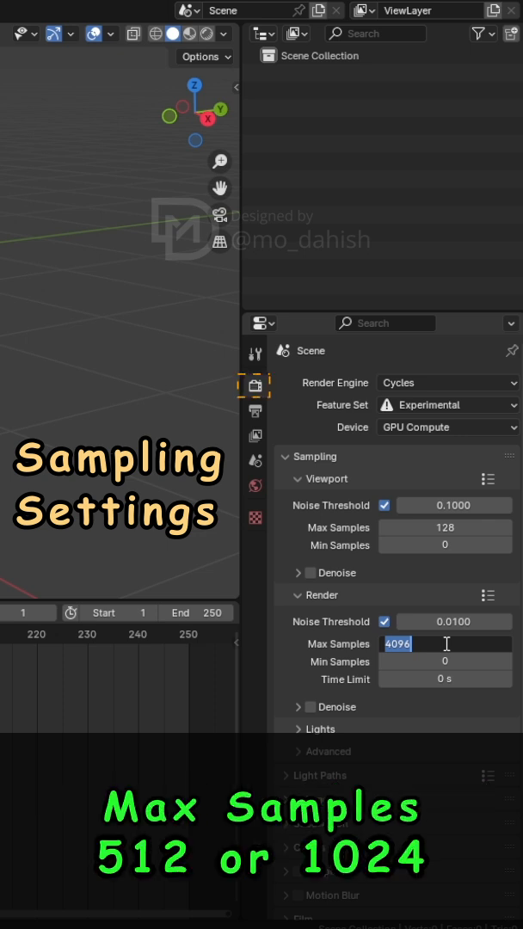
pyautogui.write('512')
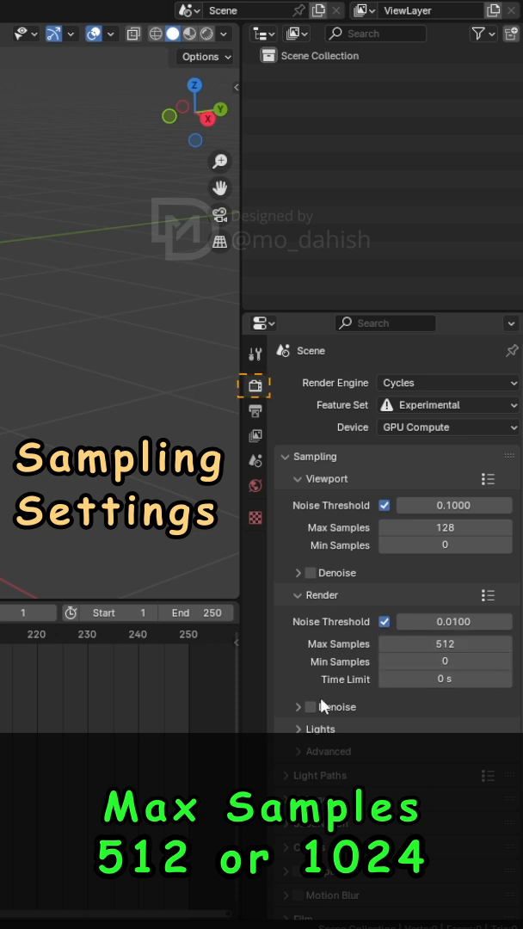
pyautogui.click(310, 706)
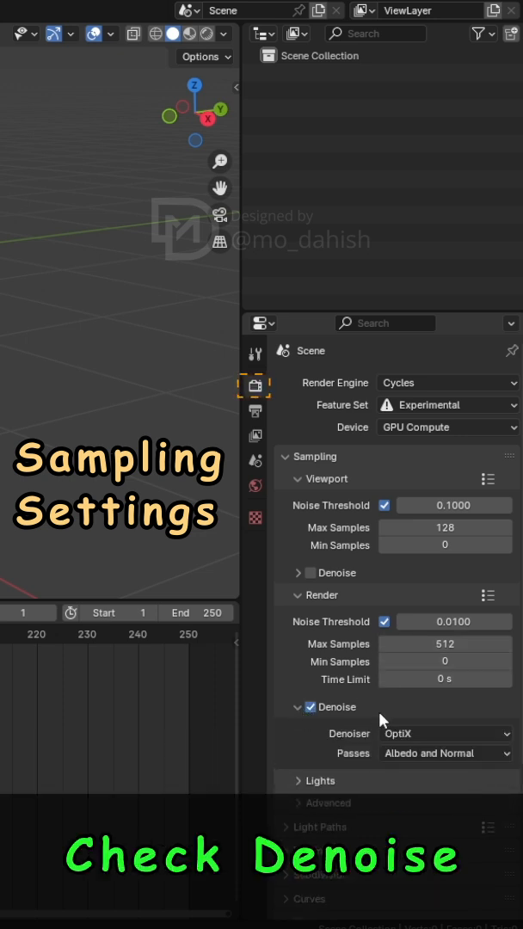
pyautogui.click(446, 753)
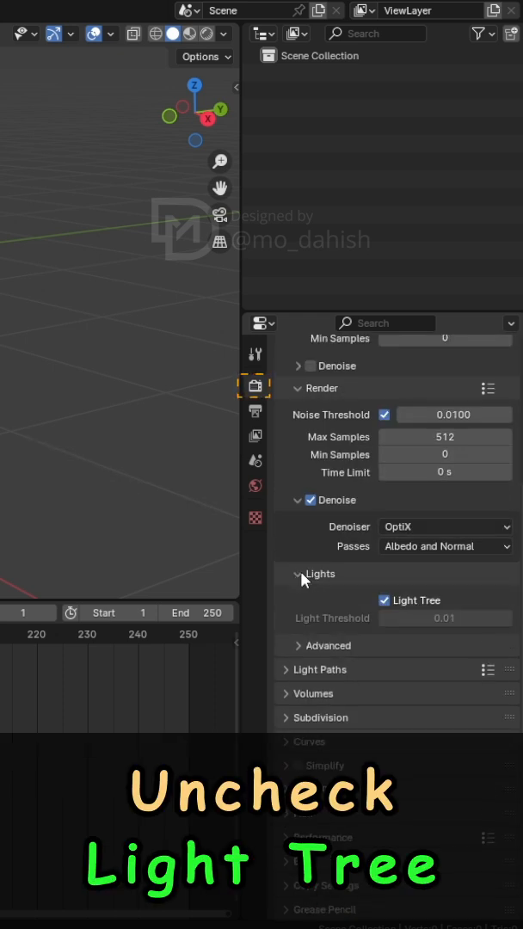
pyautogui.moveTo(384, 600)
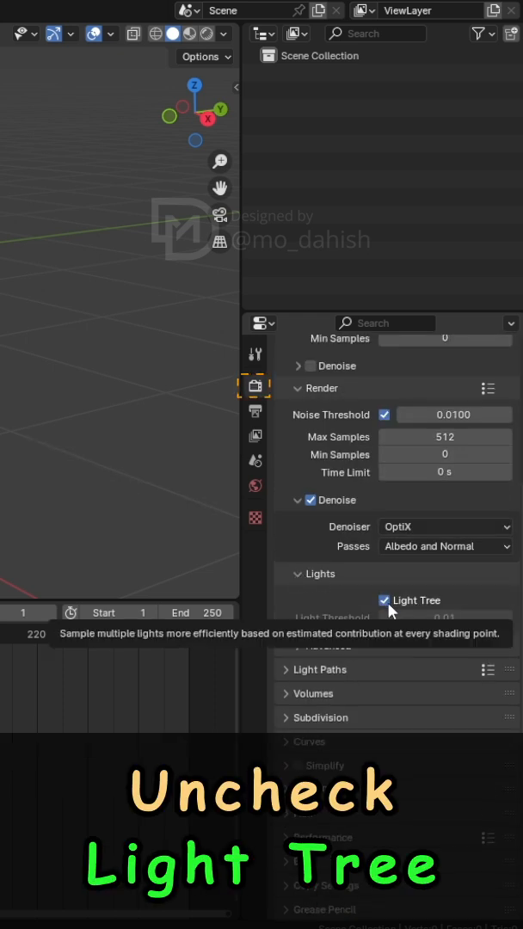
# Untick Light Tree under Sampling > Lights and collapse the Lights panel.
pyautogui.click(383, 599)
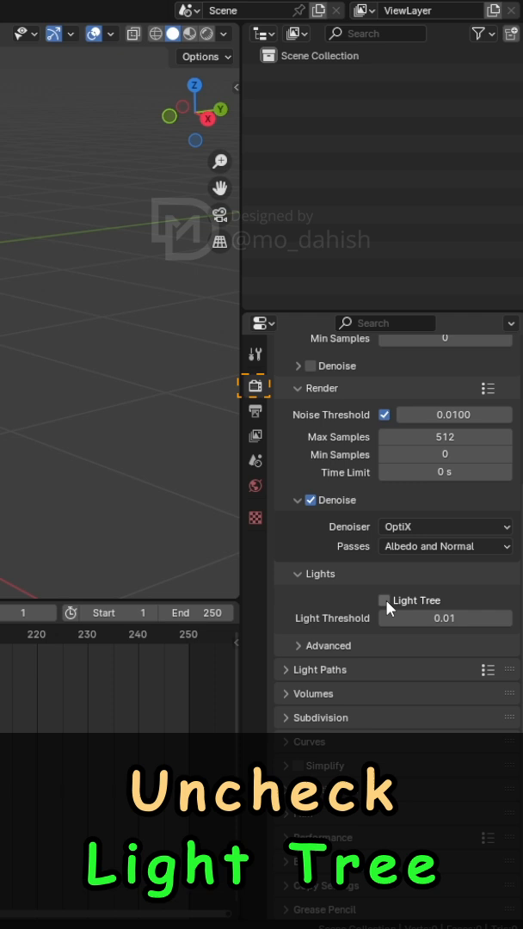
pyautogui.click(383, 601)
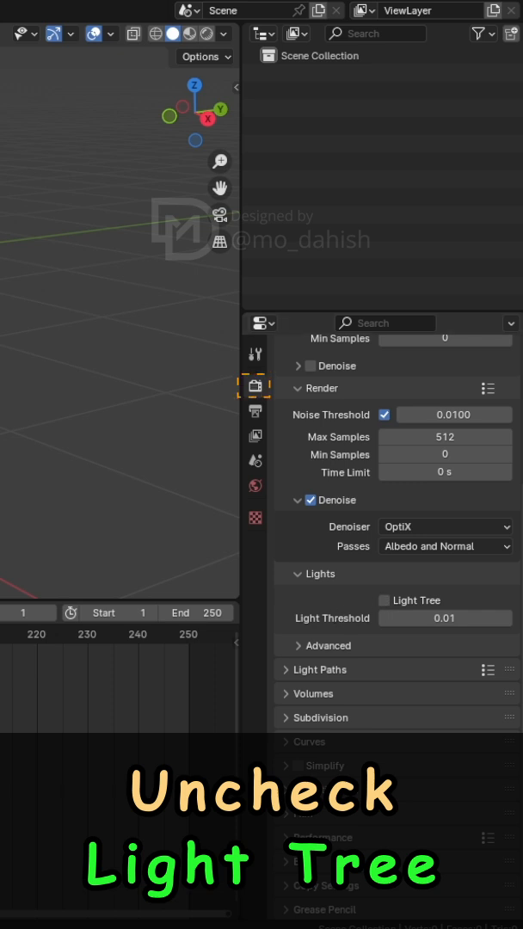
pyautogui.click(298, 573)
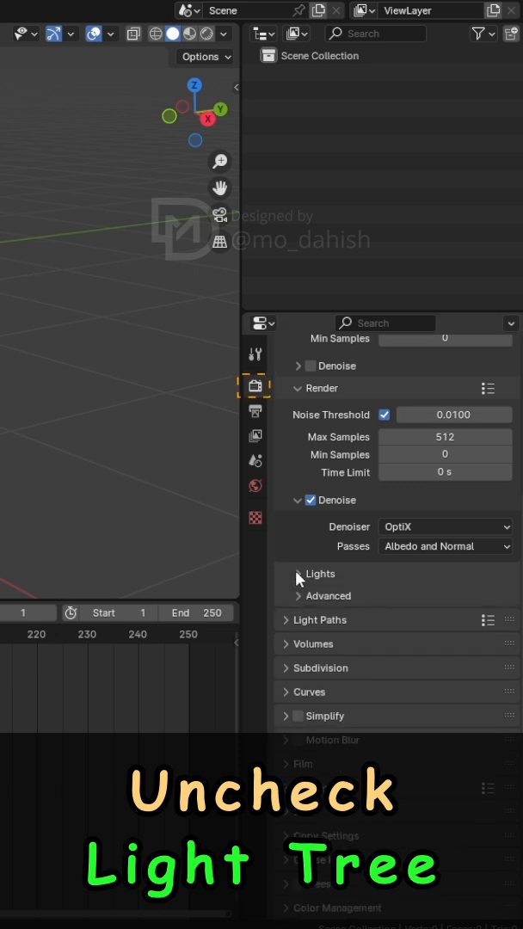